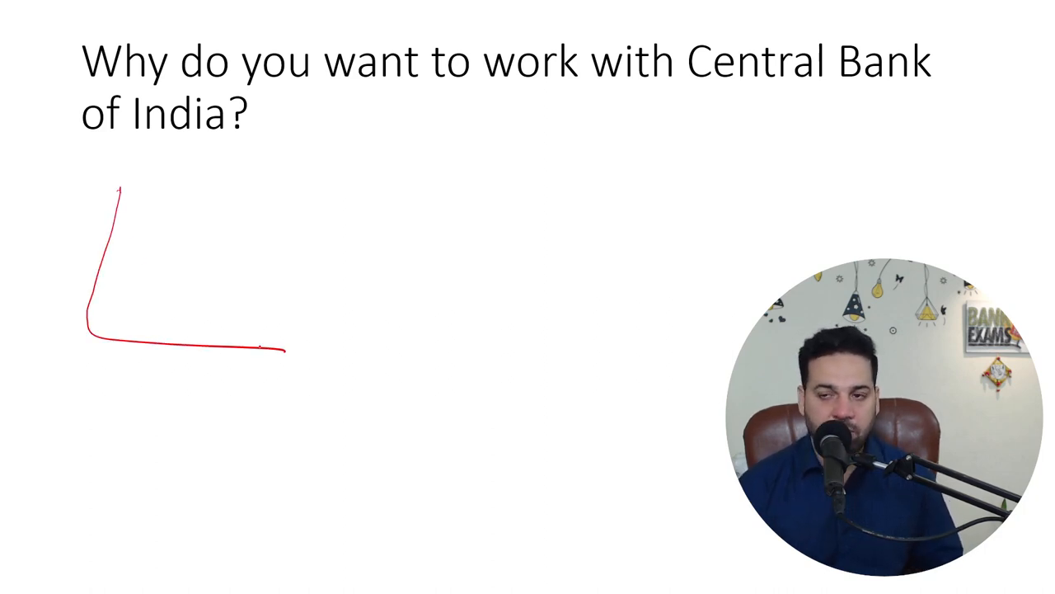
Step: Handwrite a red pen note inside the L-shaped mark below the Central Bank question
left_click_drag(119, 296, 145, 284)
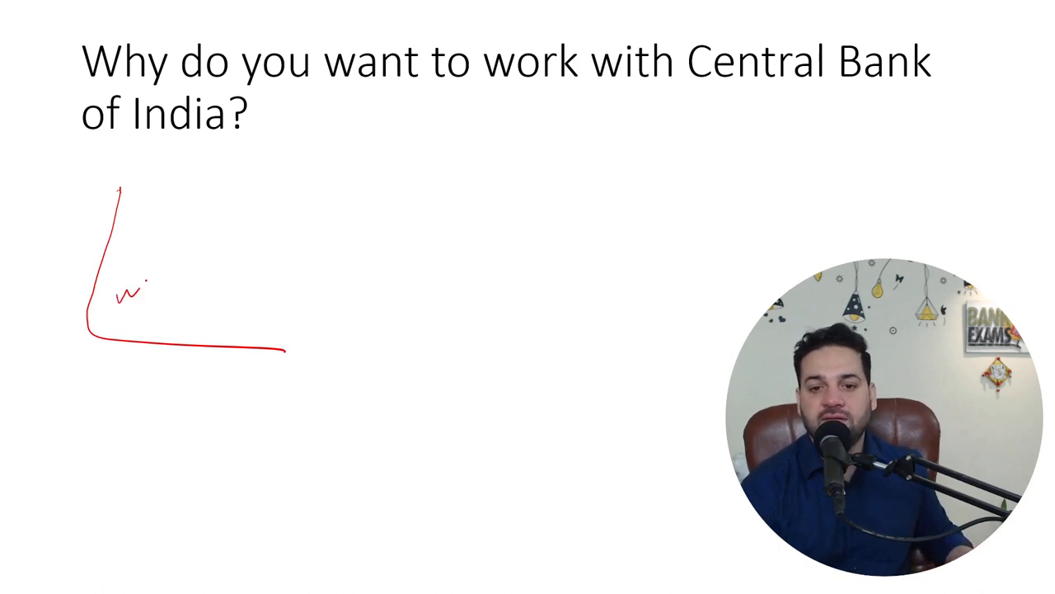
left_click_drag(123, 297, 277, 218)
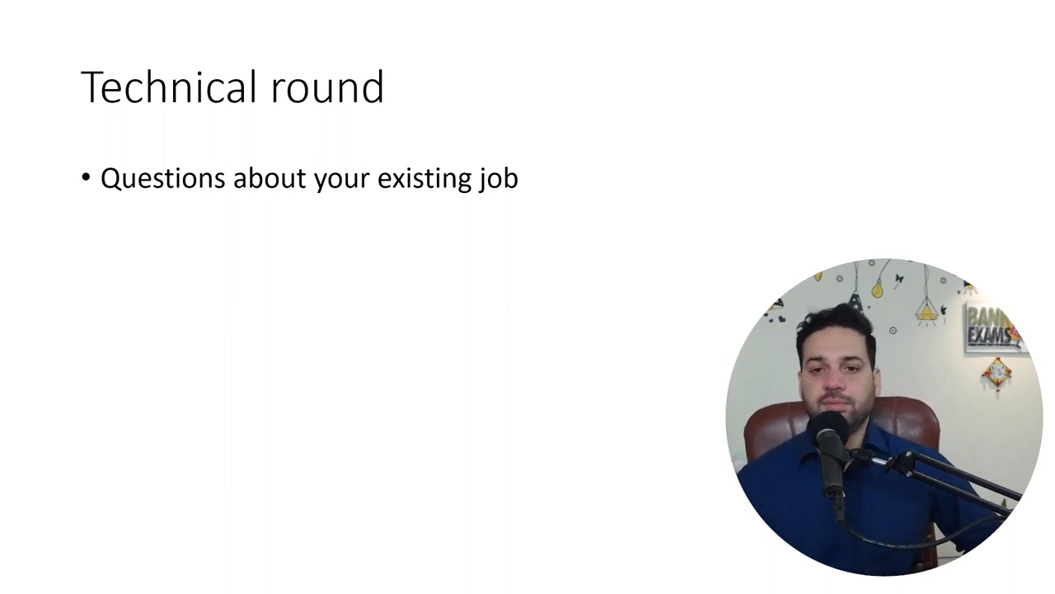
Step: Underline 'existing job' in red on the Technical round slide
left_click_drag(383, 208, 503, 213)
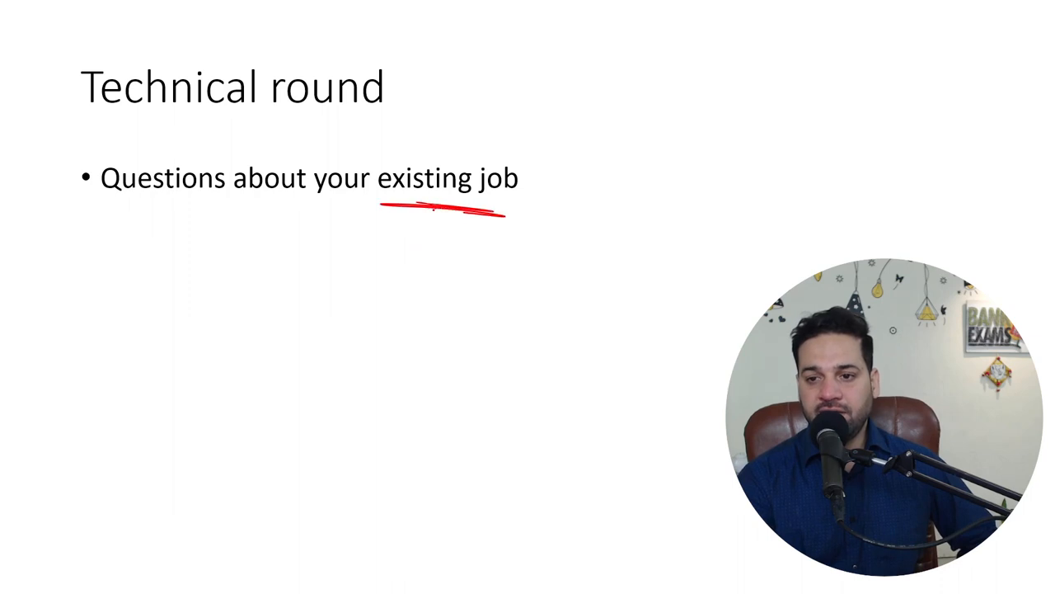